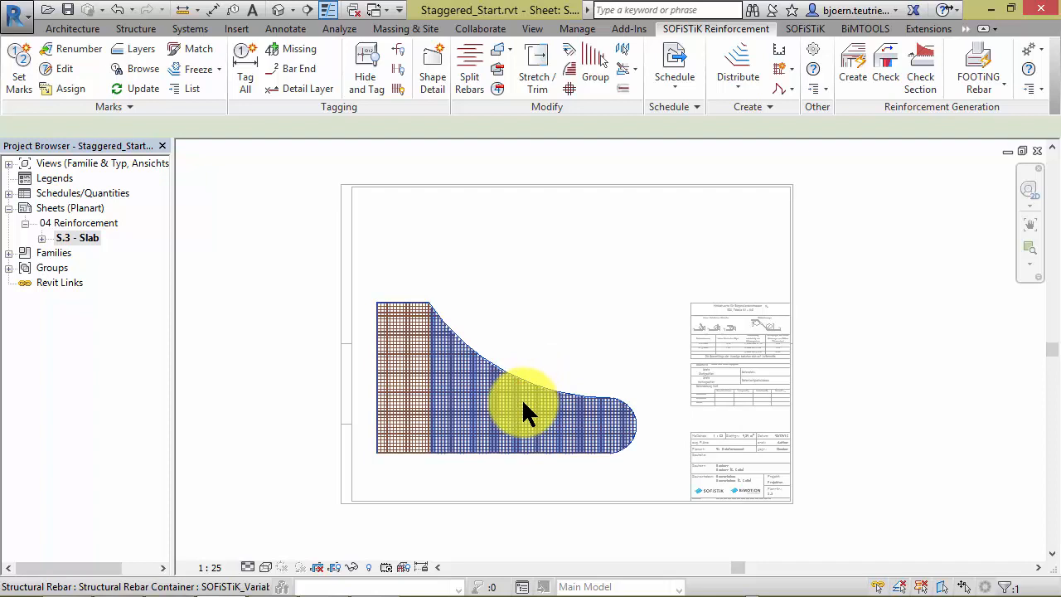
pyautogui.moveTo(531, 415)
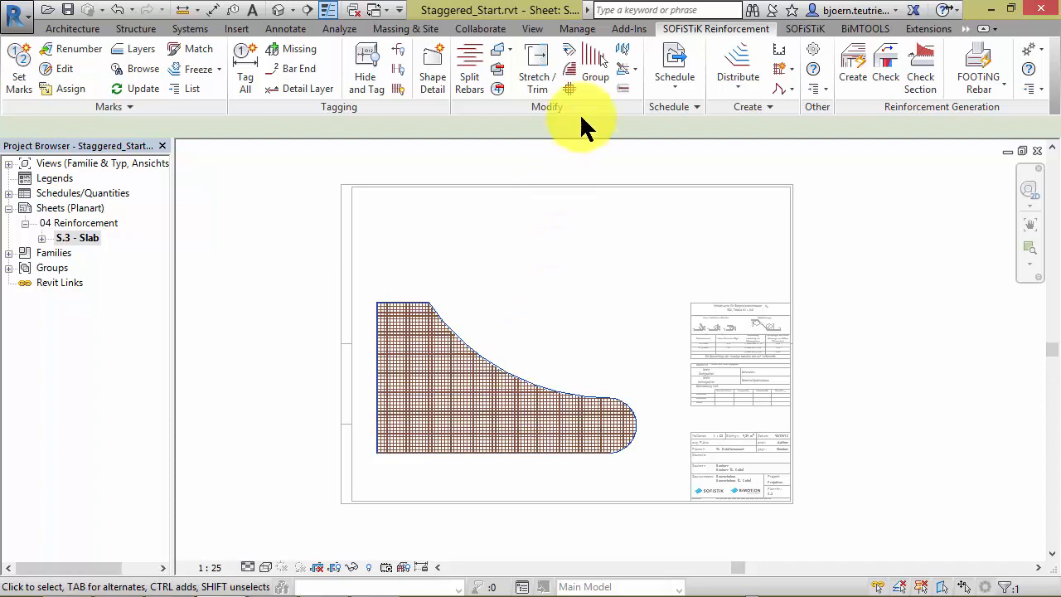
pyautogui.moveTo(595, 67)
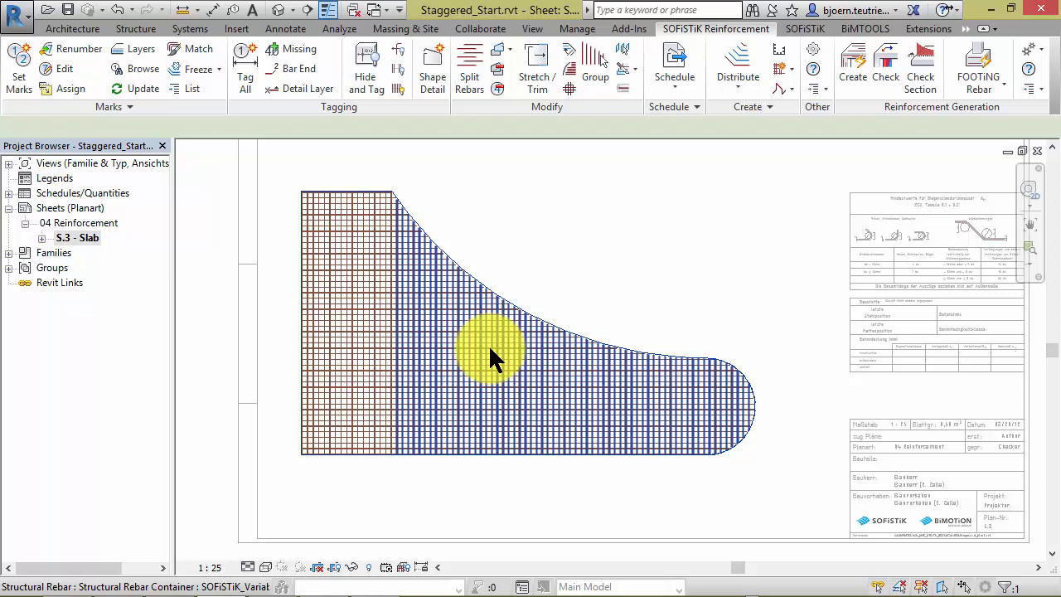
# - Stagger the selected variable rebar set by Number into 10 groups of stepped bar lengths
pyautogui.click(503, 170)
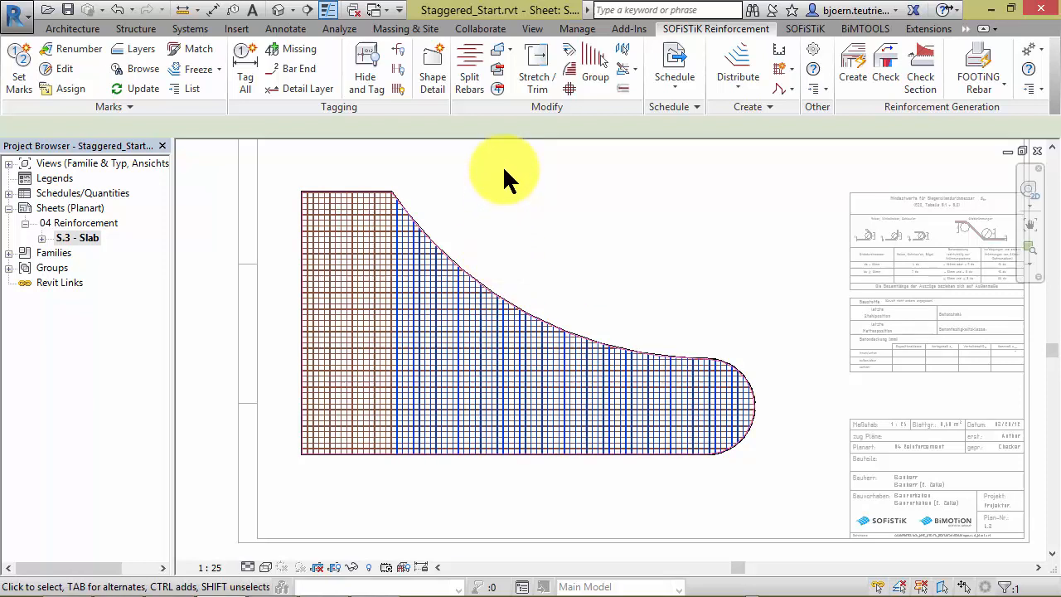
pyautogui.moveTo(572, 79)
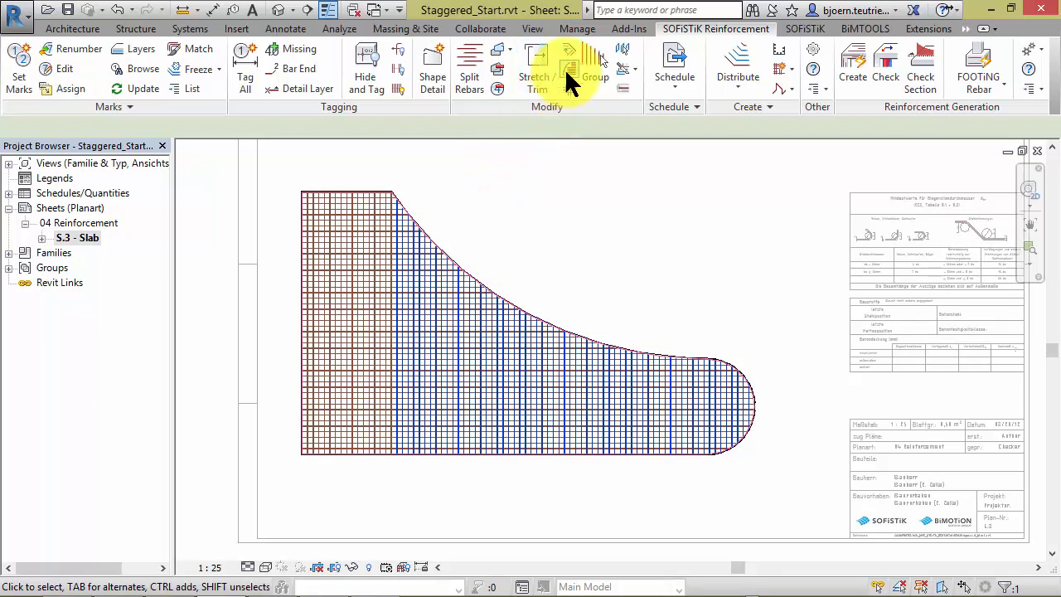
pyautogui.moveTo(568, 62)
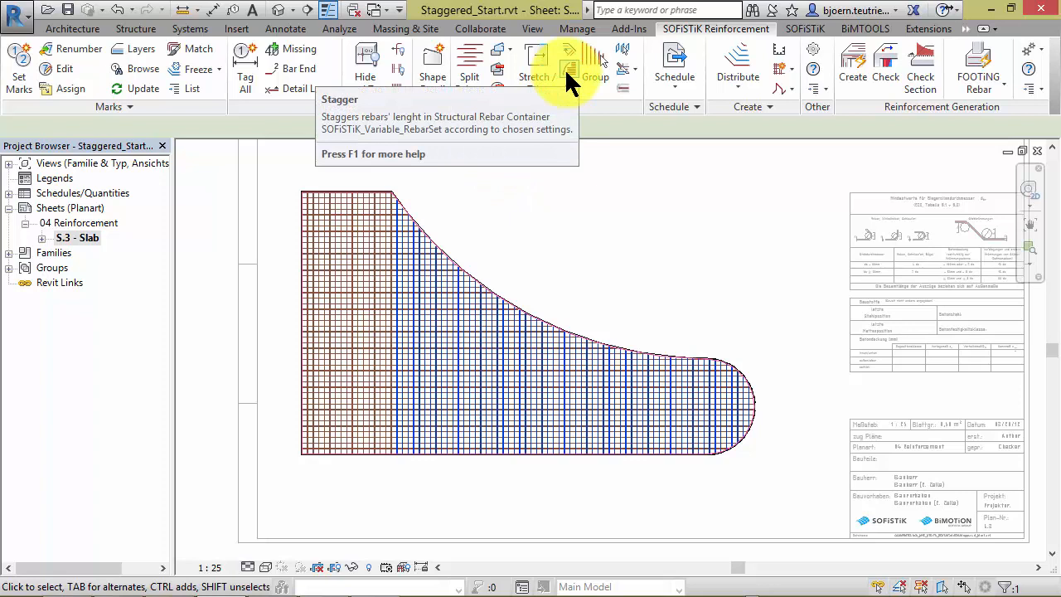
pyautogui.click(568, 63)
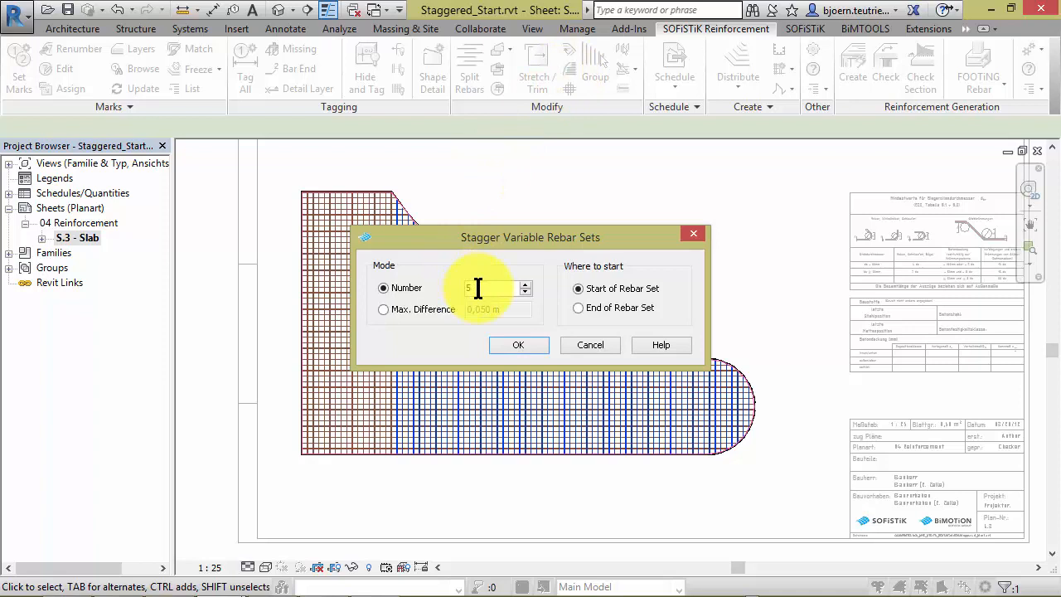
pyautogui.write('10')
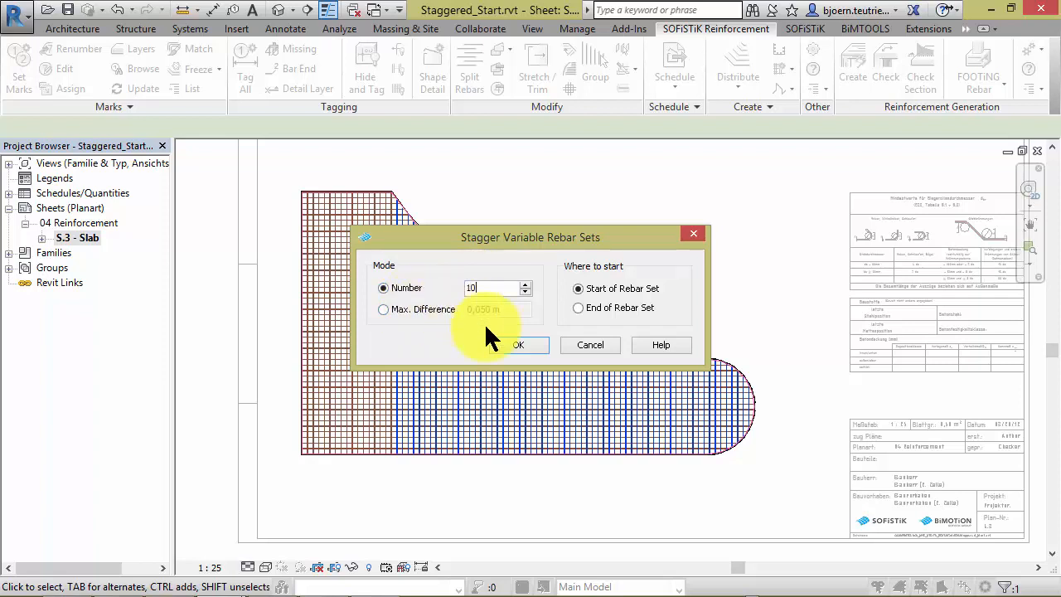
pyautogui.click(517, 343)
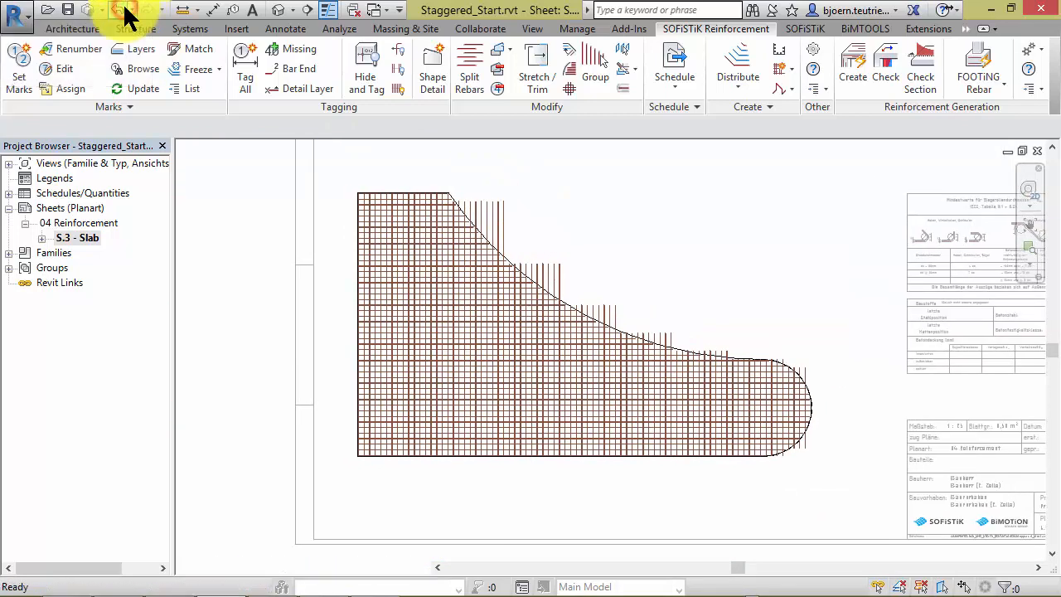
# - Undo the 10-group stagger and re-stagger the set with a 0.5 m maximum length difference
pyautogui.click(489, 353)
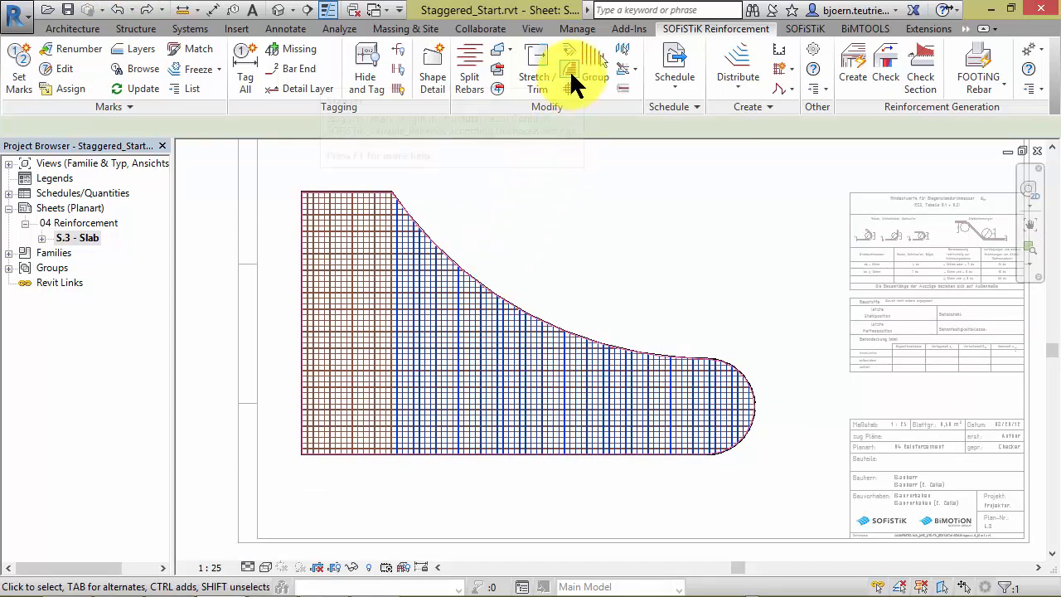
pyautogui.click(595, 74)
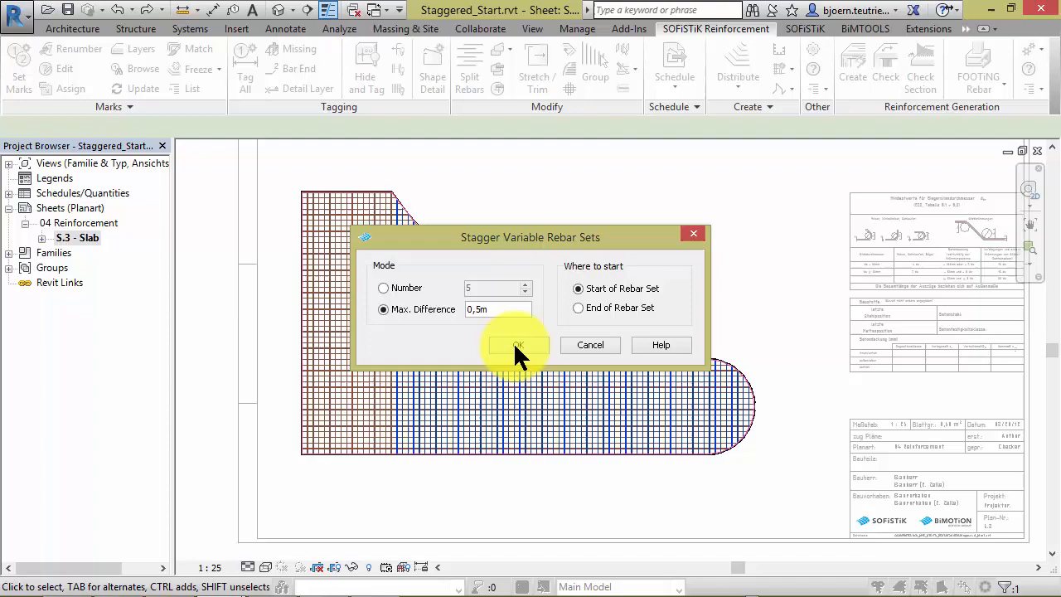
pyautogui.click(517, 345)
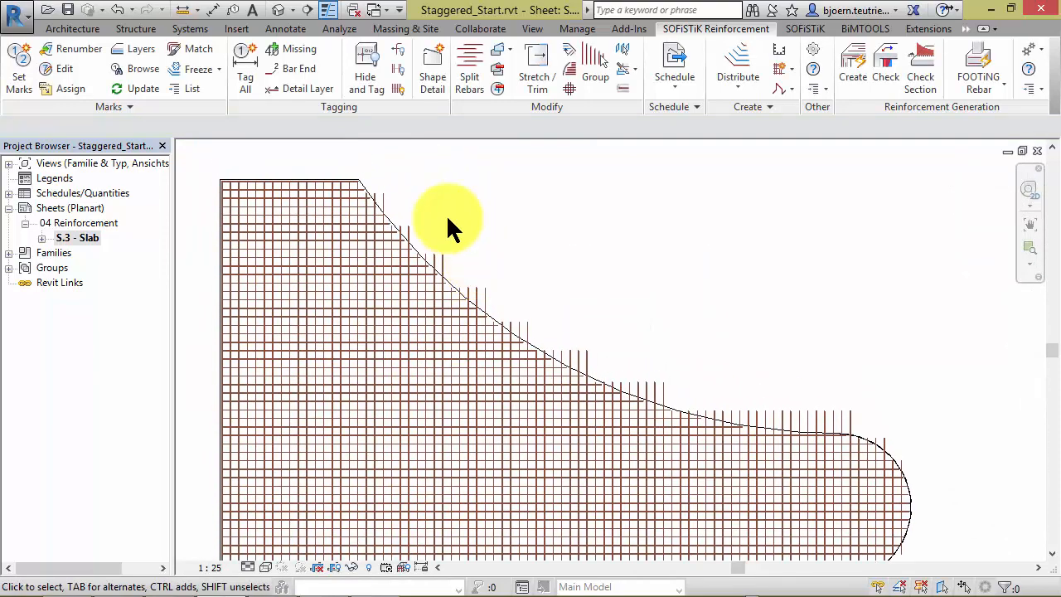
pyautogui.moveTo(472, 290)
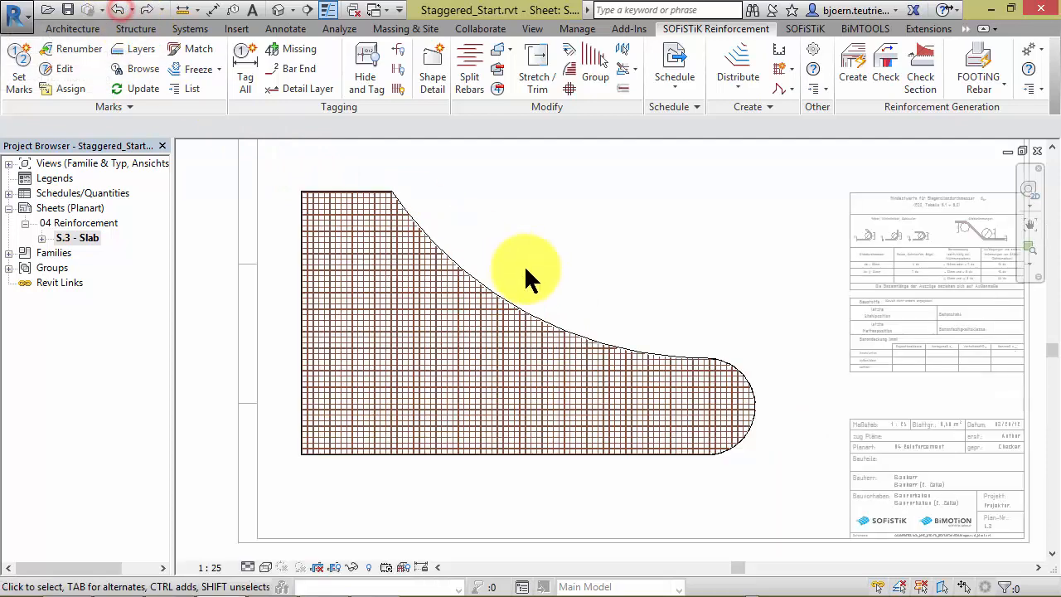
# - Re-apply the stagger with Max. Difference 0,5 from the start of the rebar set
pyautogui.click(504, 336)
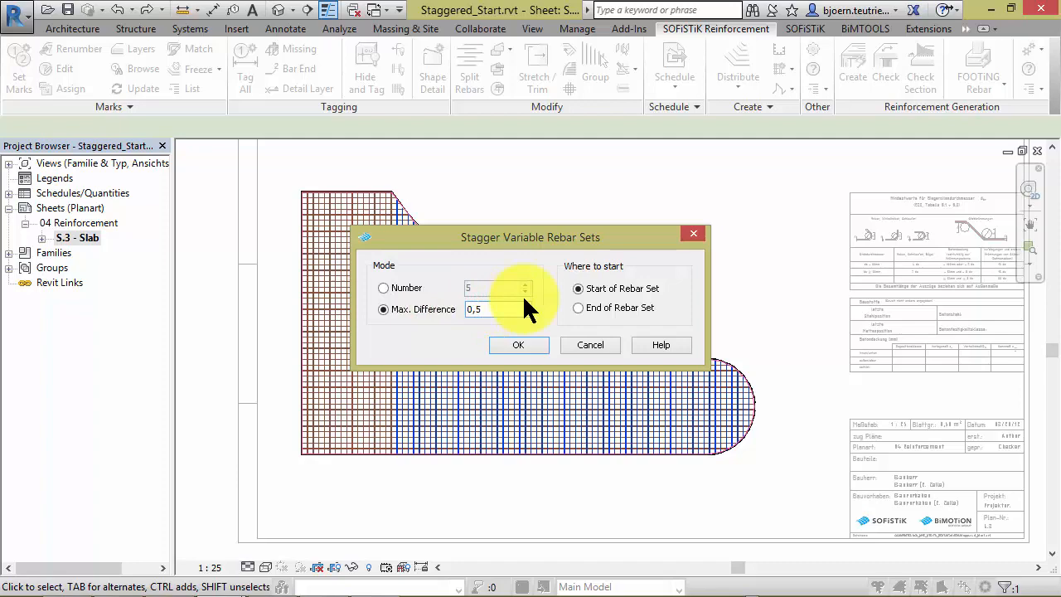
pyautogui.click(518, 345)
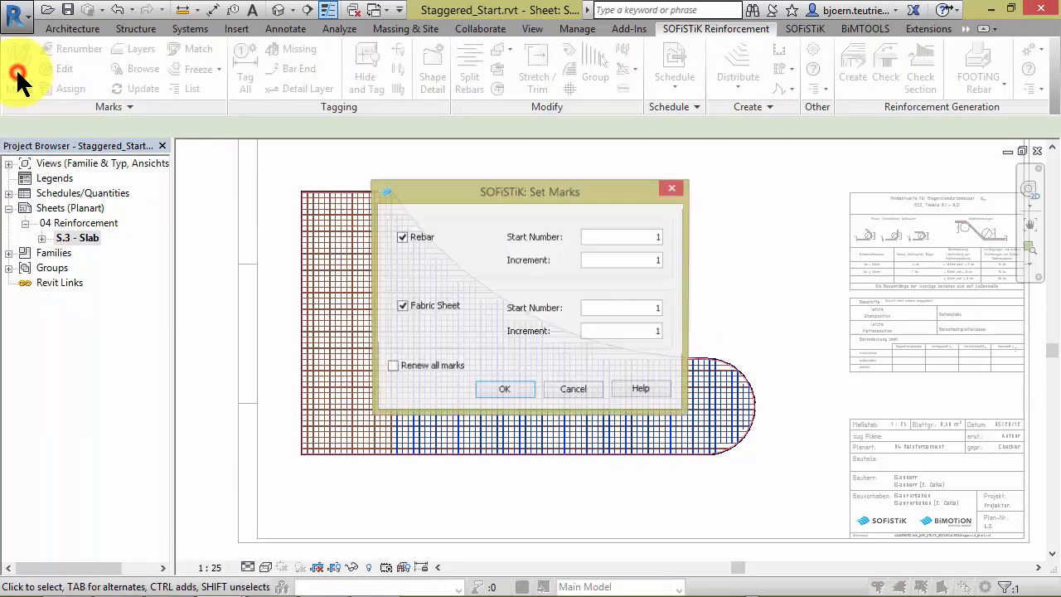
# - Set rebar marks numbered from 1 for sheet S.3 - Slab and start placing a bar shape detail
pyautogui.click(504, 389)
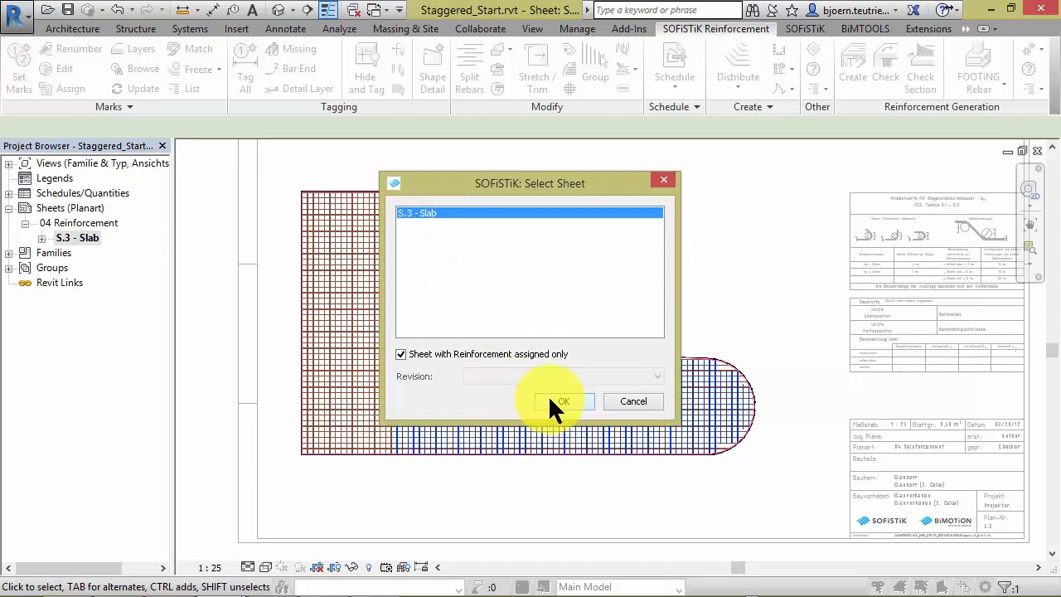
pyautogui.click(563, 401)
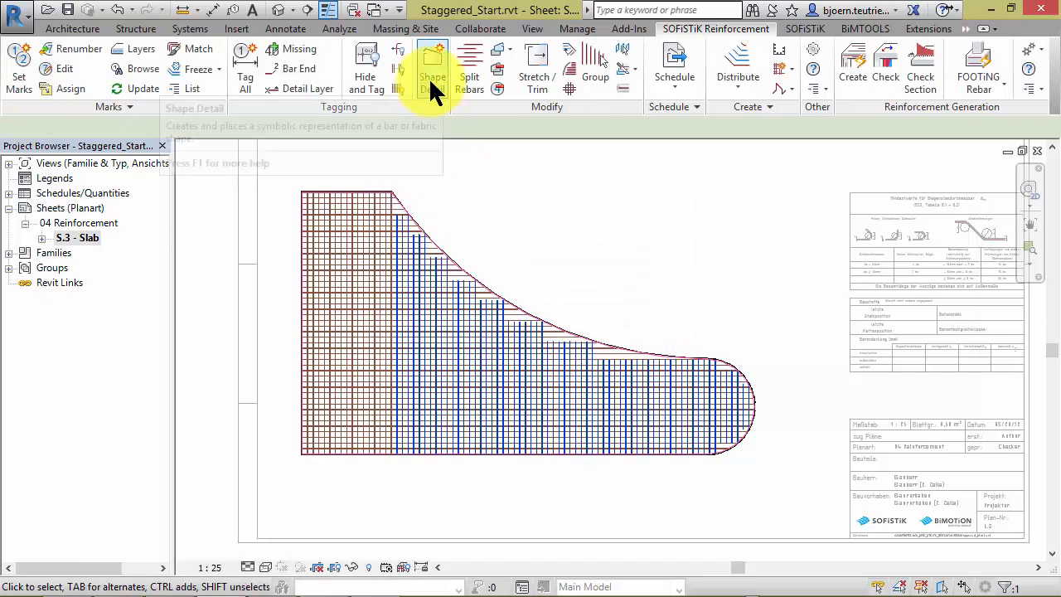
pyautogui.click(431, 68)
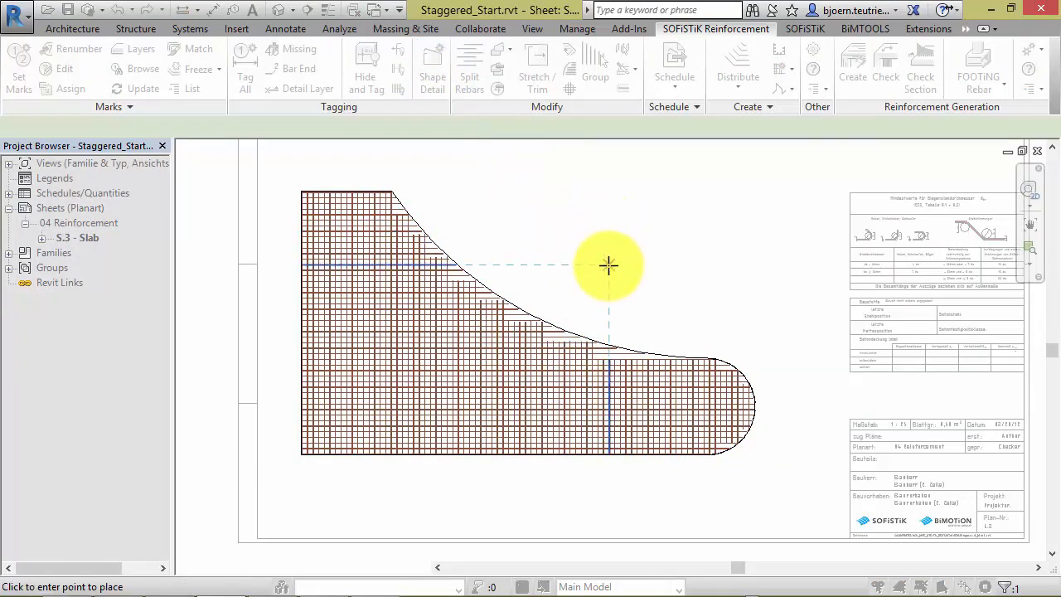